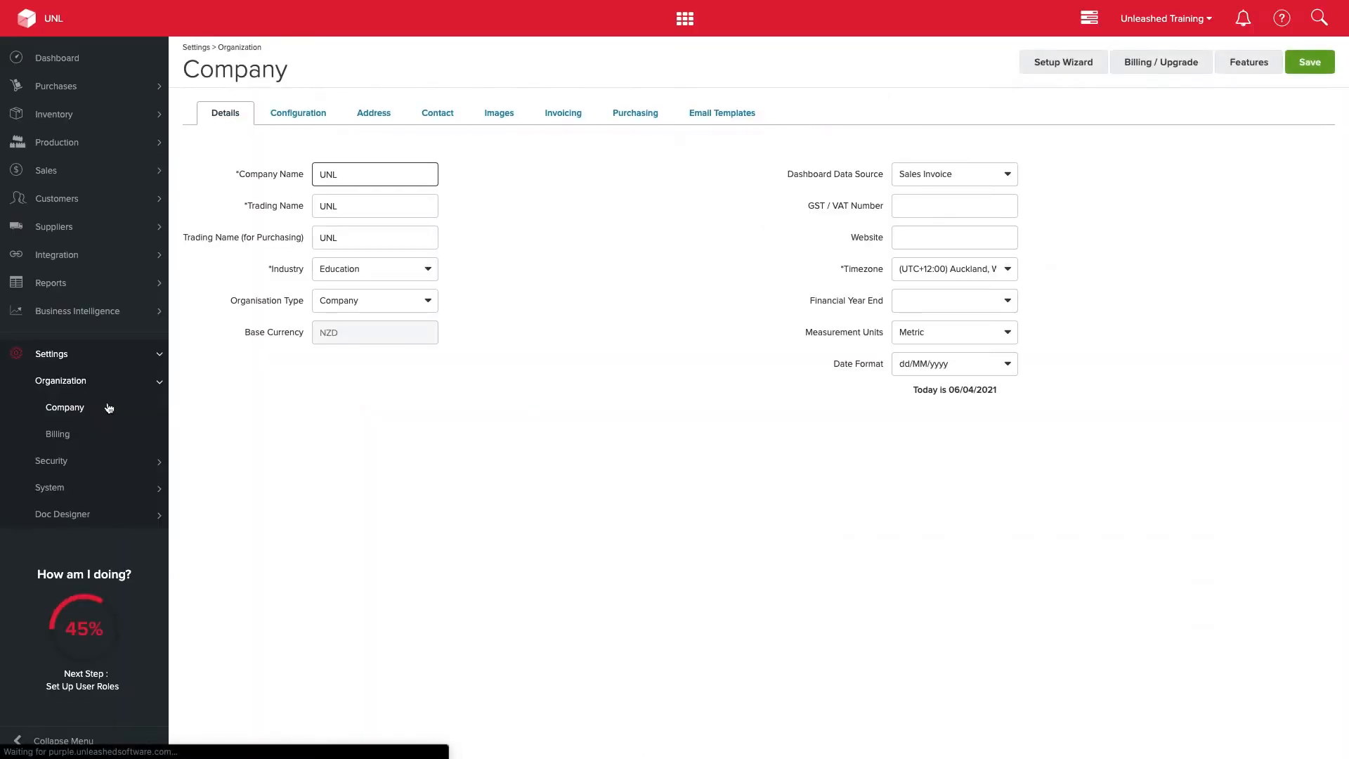
Enable Ship From Multiple Warehouses in the company configuration and save the change
{"action": "left_click", "coordinate": [297, 112]}
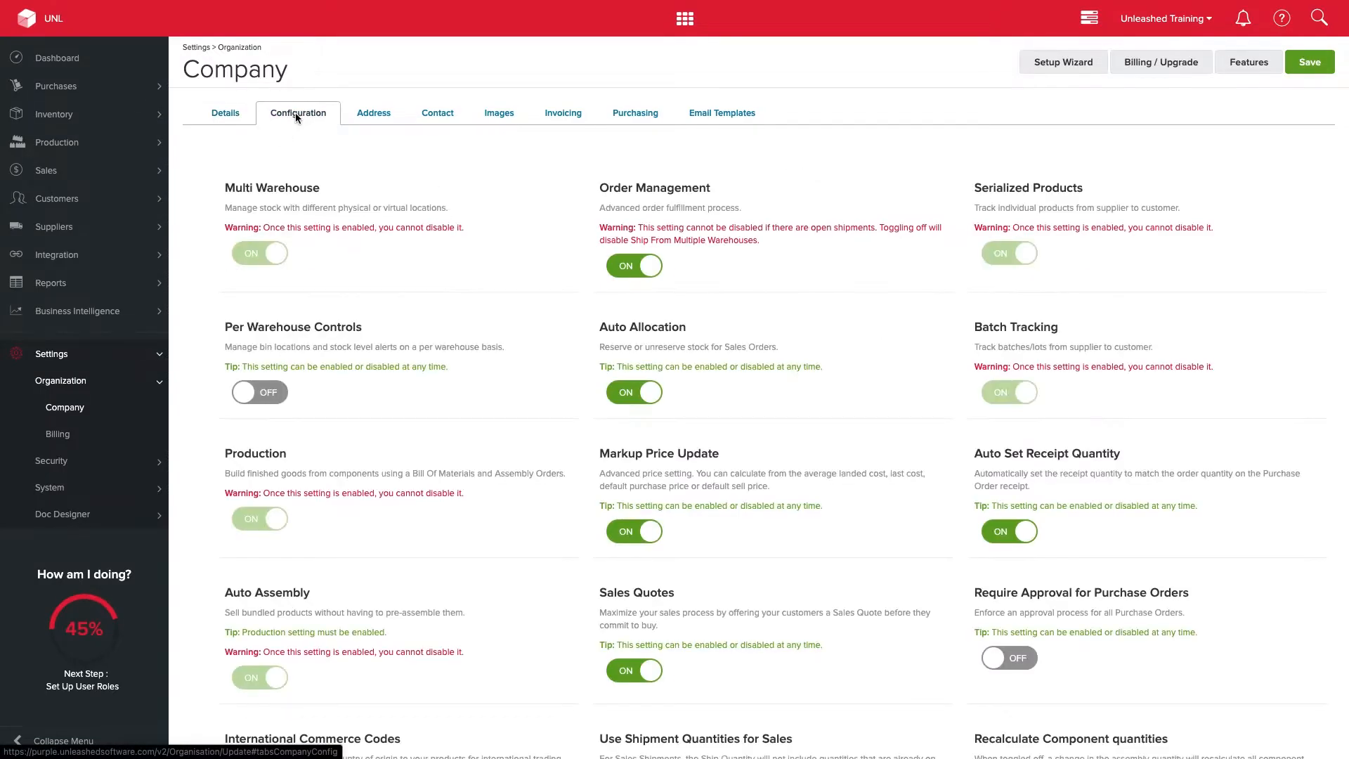
{"action": "scroll", "scroll_direction": "down", "scroll_amount": 3}
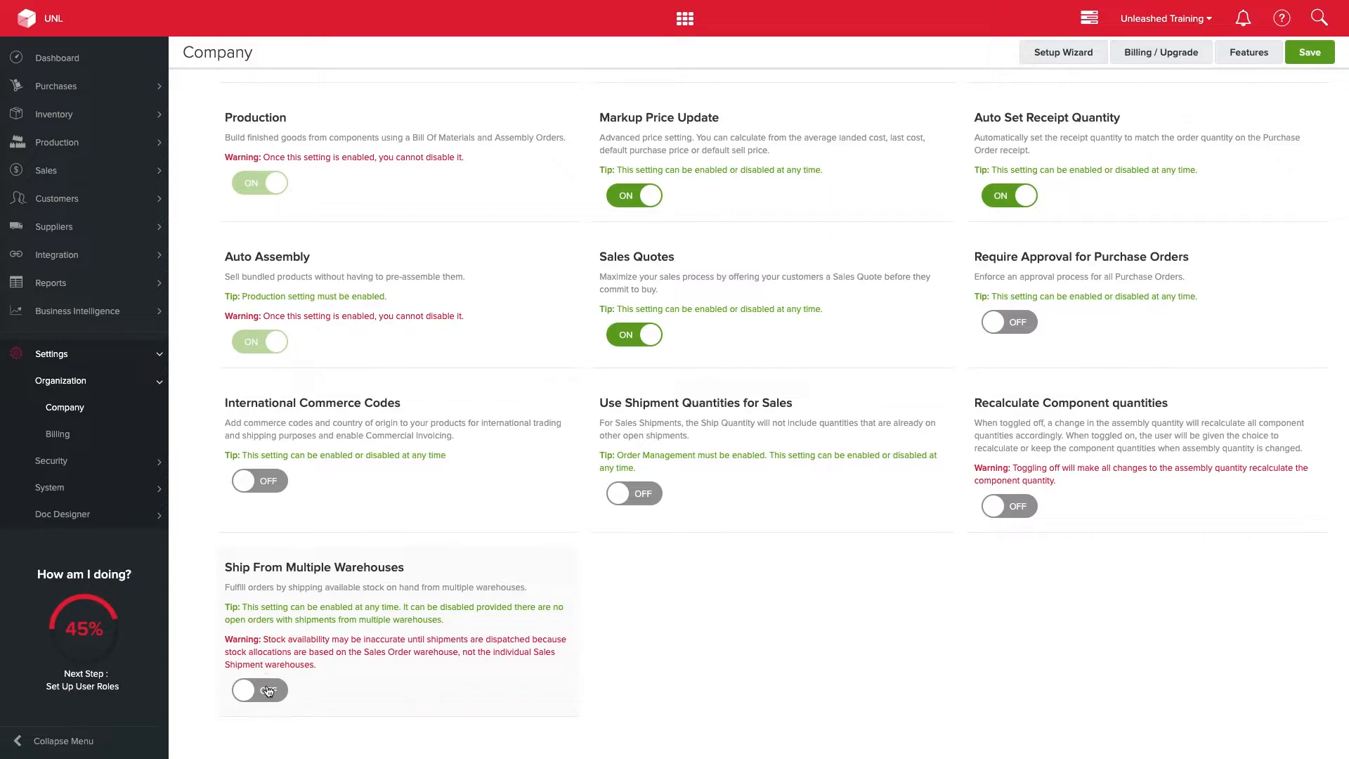
{"action": "left_click", "coordinate": [259, 689]}
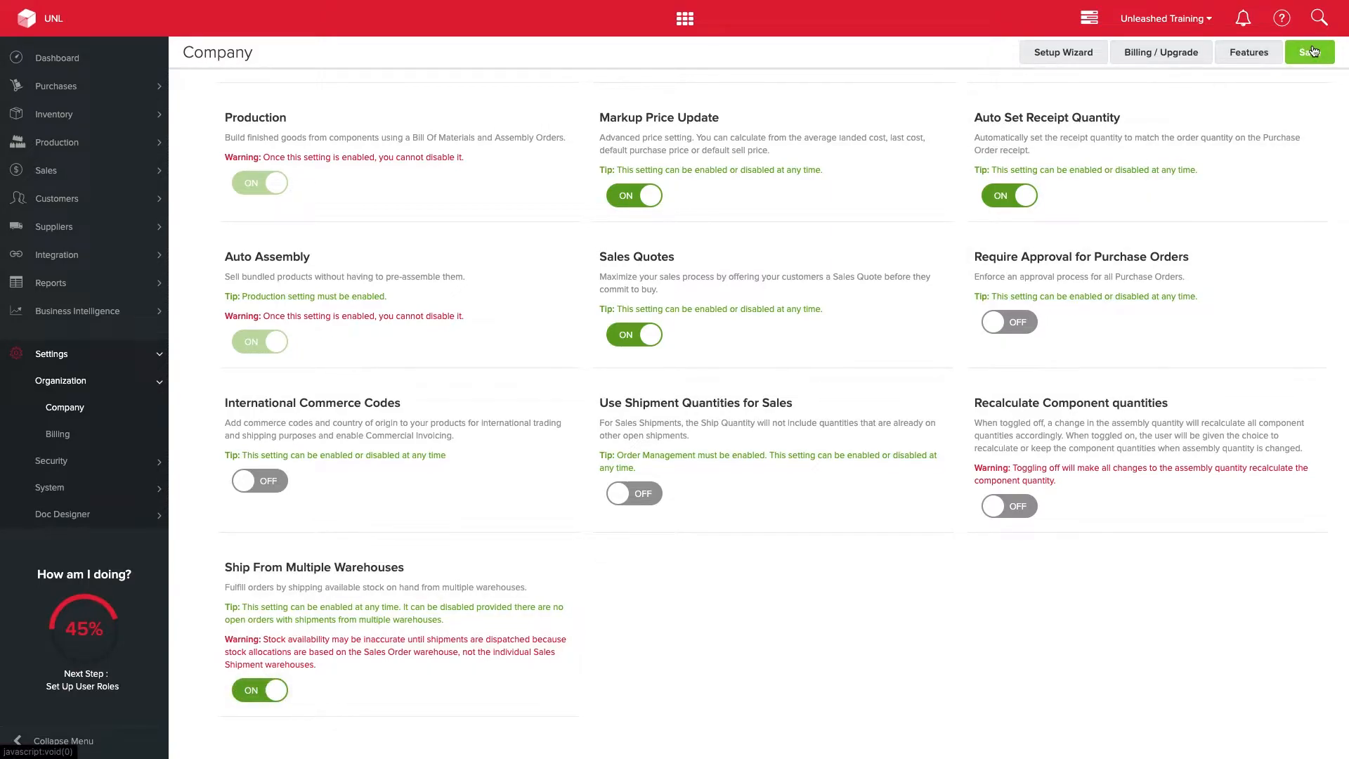
{"action": "left_click", "coordinate": [1310, 52]}
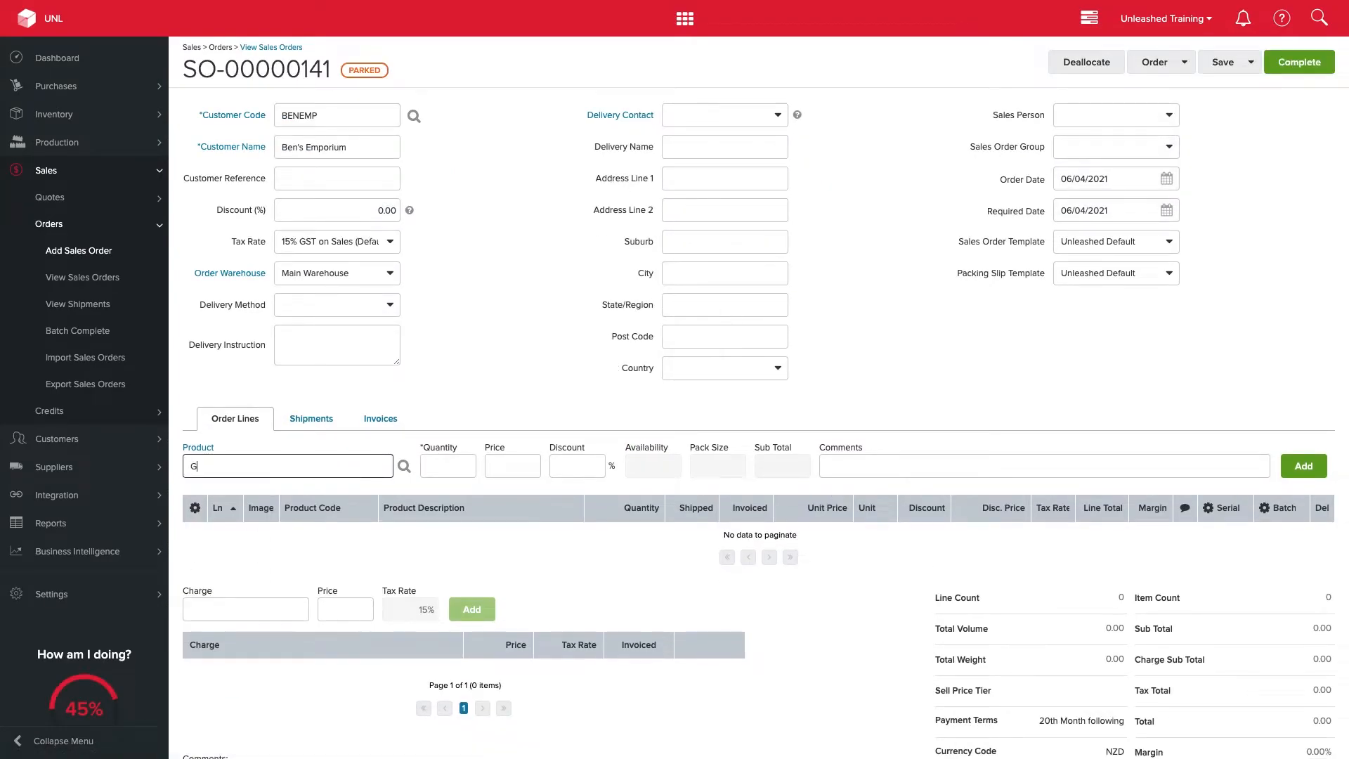
Add 5 Good Product and draft a multi-warehouse shipment from New Zealand Warehouse
{"action": "left_click", "coordinate": [286, 466]}
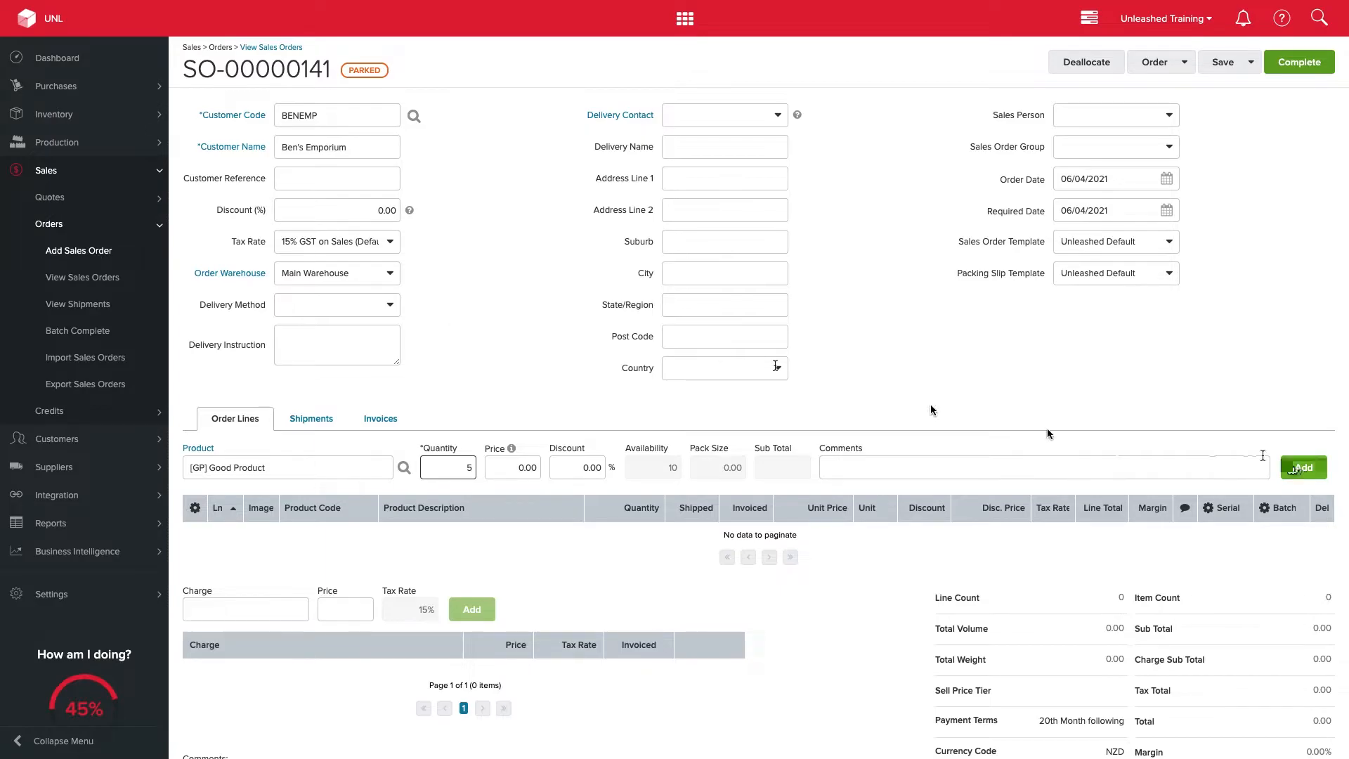
{"action": "left_click", "coordinate": [1186, 62]}
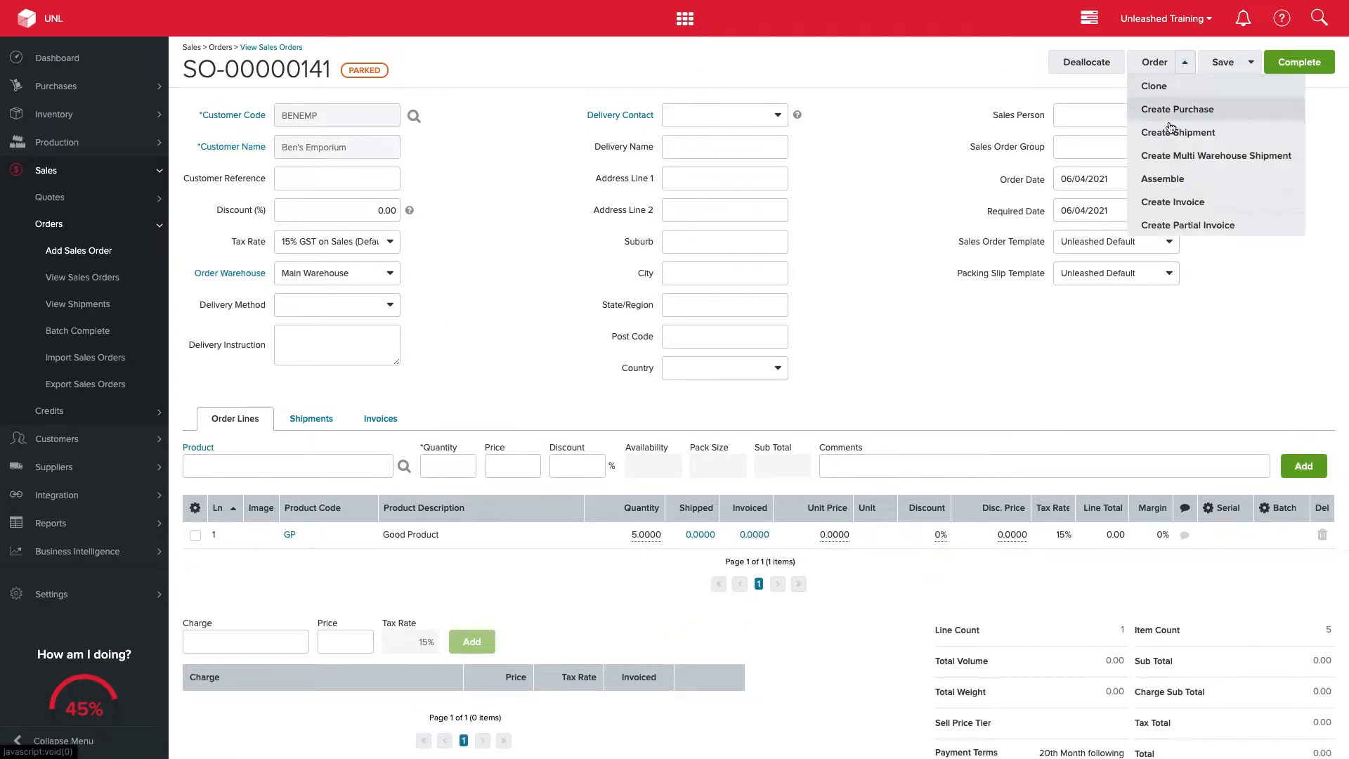
{"action": "left_click", "coordinate": [1216, 156]}
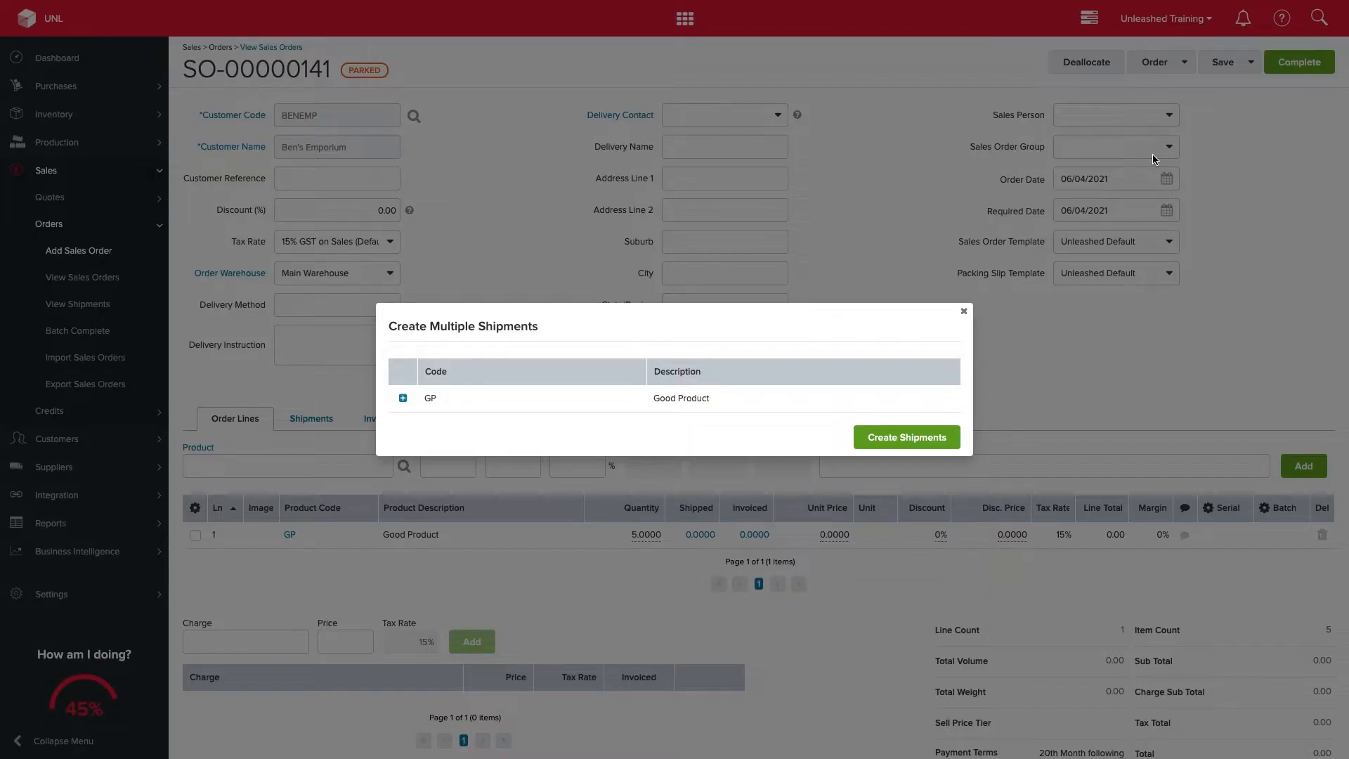
{"action": "left_click", "coordinate": [402, 397]}
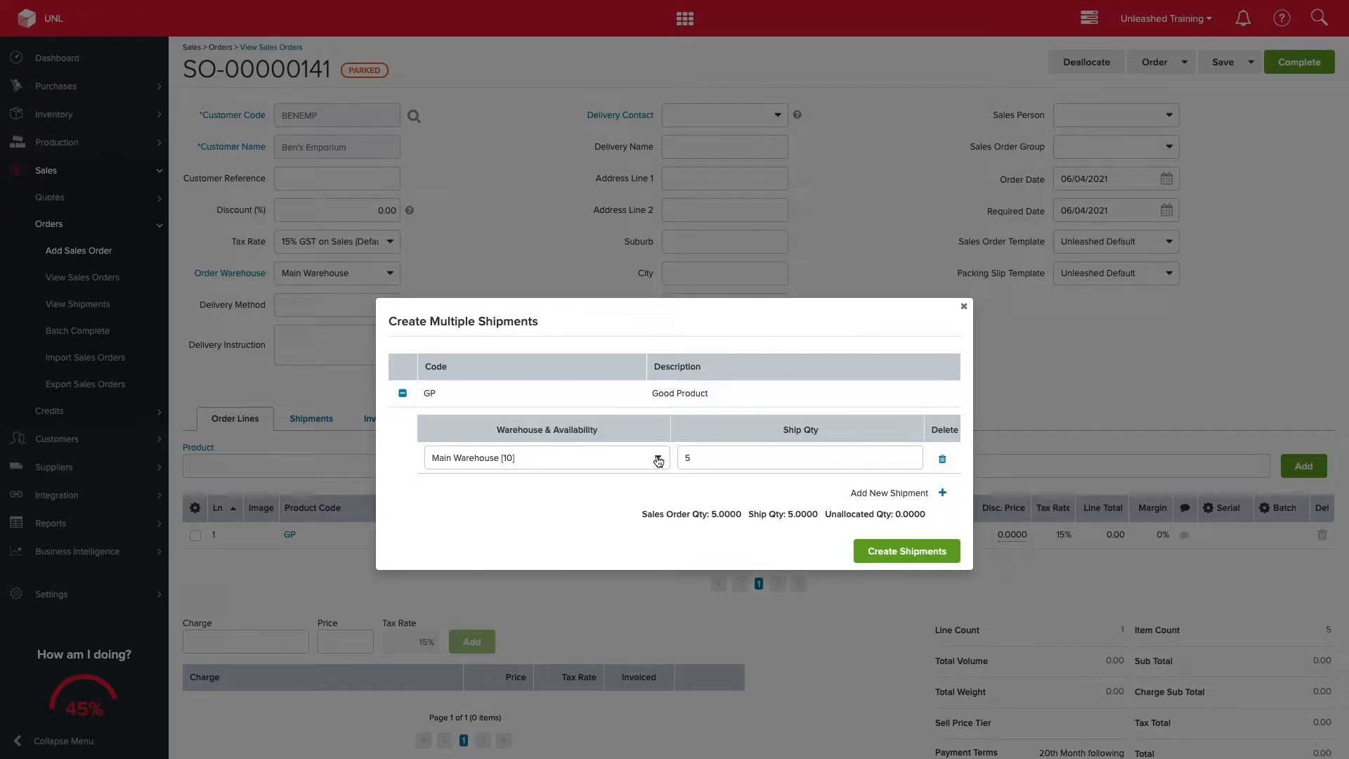
{"action": "left_click", "coordinate": [546, 457]}
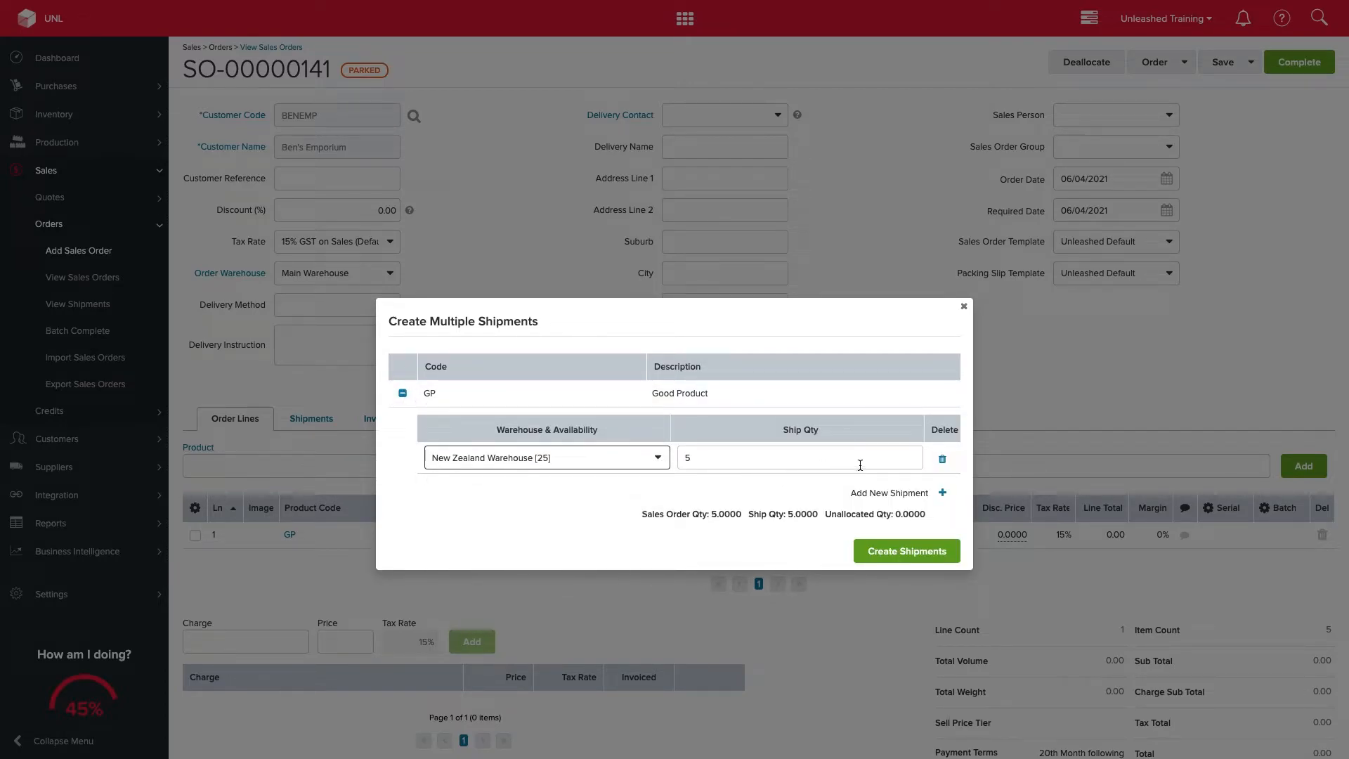
{"action": "left_click", "coordinate": [942, 500]}
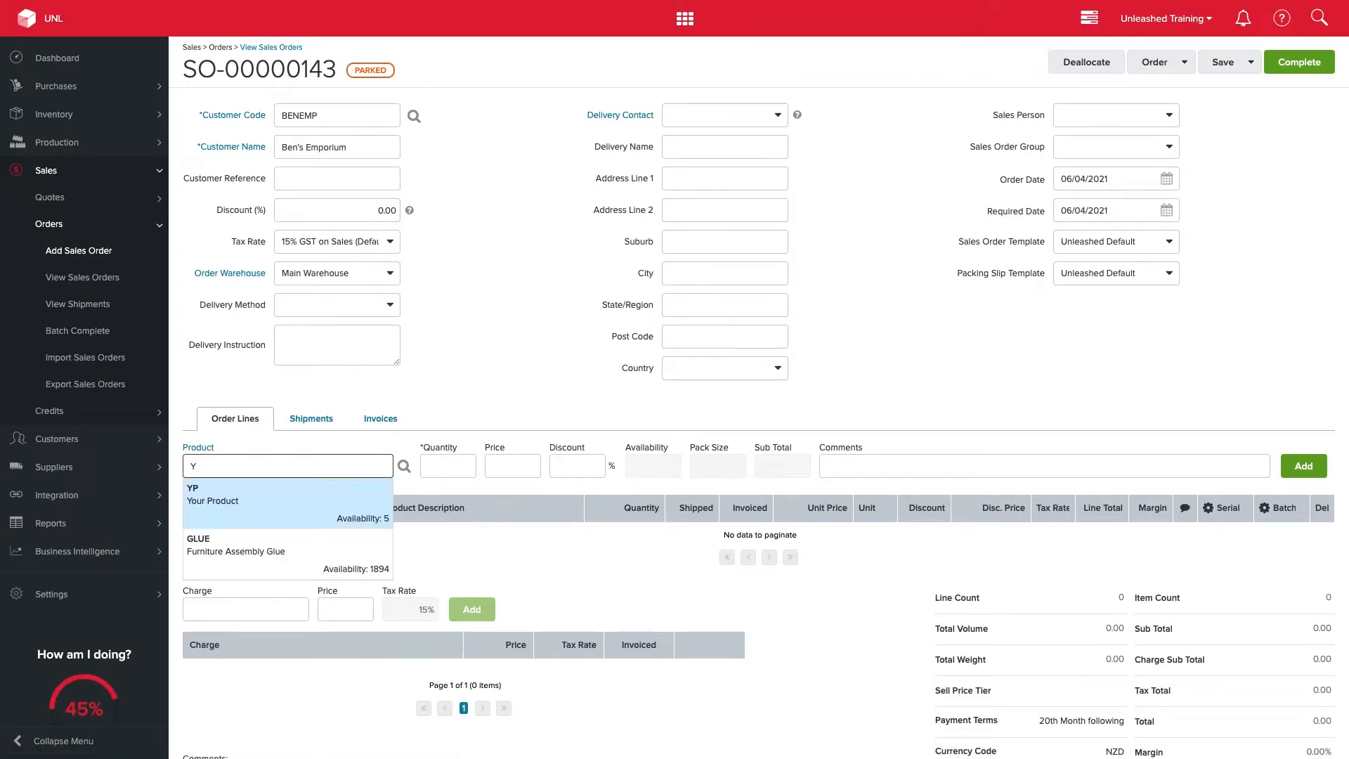
Add 10 Your Product and create two shipments split 5 Main Warehouse, 5 Head Office
{"action": "left_click", "coordinate": [213, 495]}
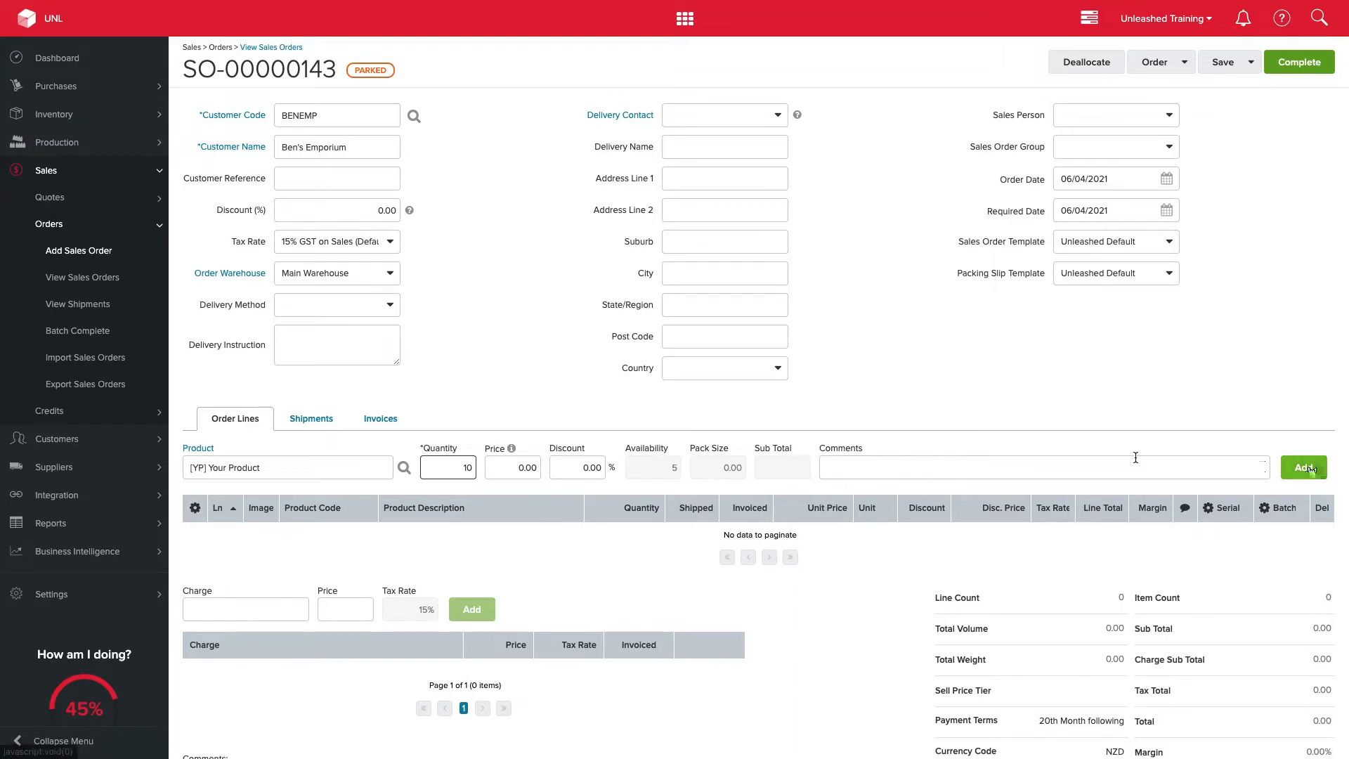
{"action": "left_click", "coordinate": [1304, 465]}
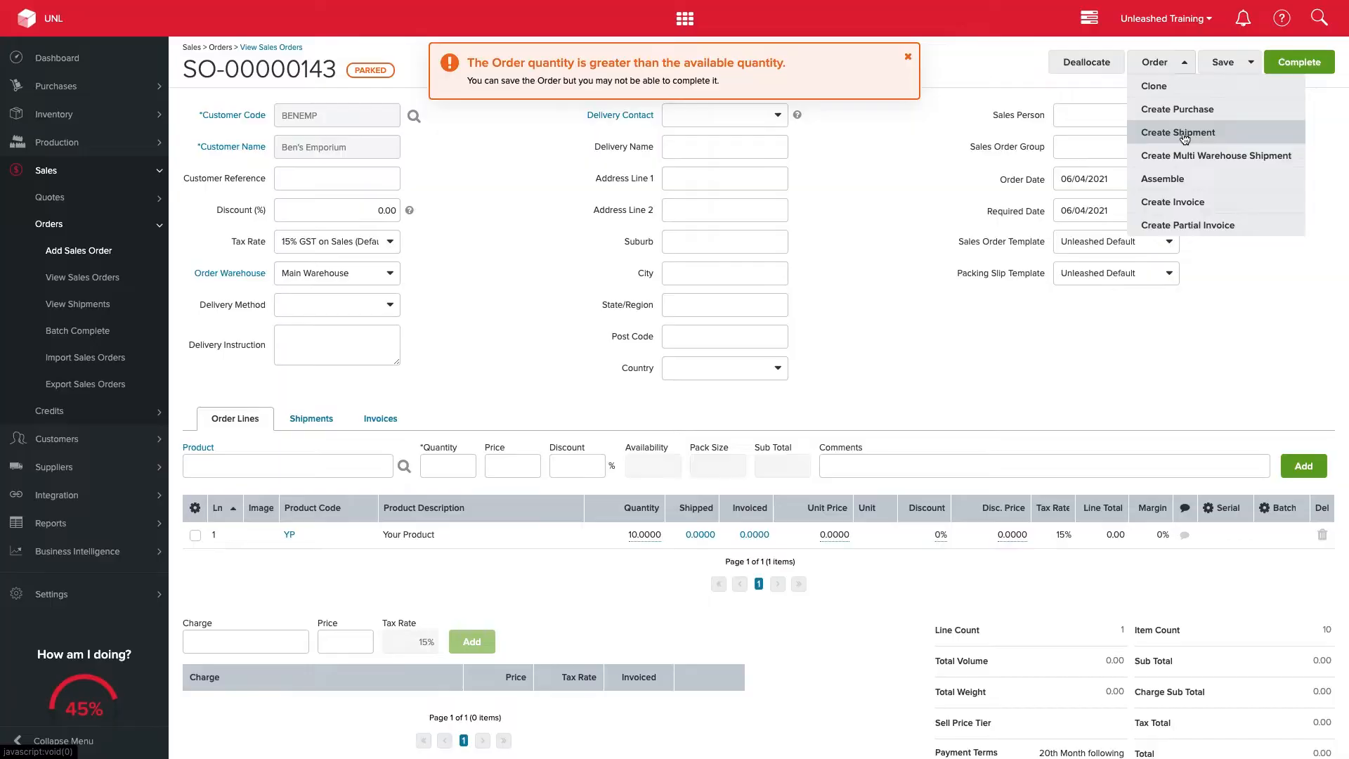
{"action": "left_click", "coordinate": [1178, 132]}
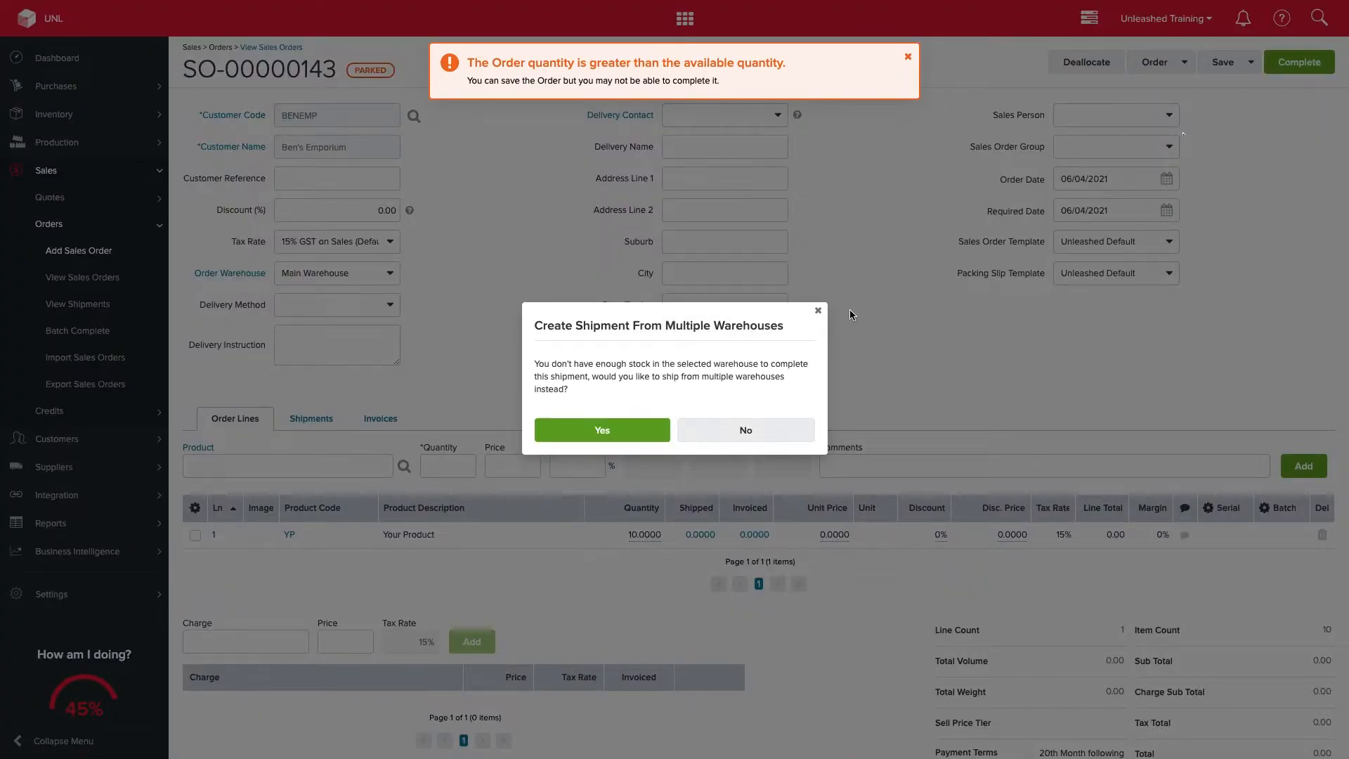
{"action": "left_click", "coordinate": [601, 430]}
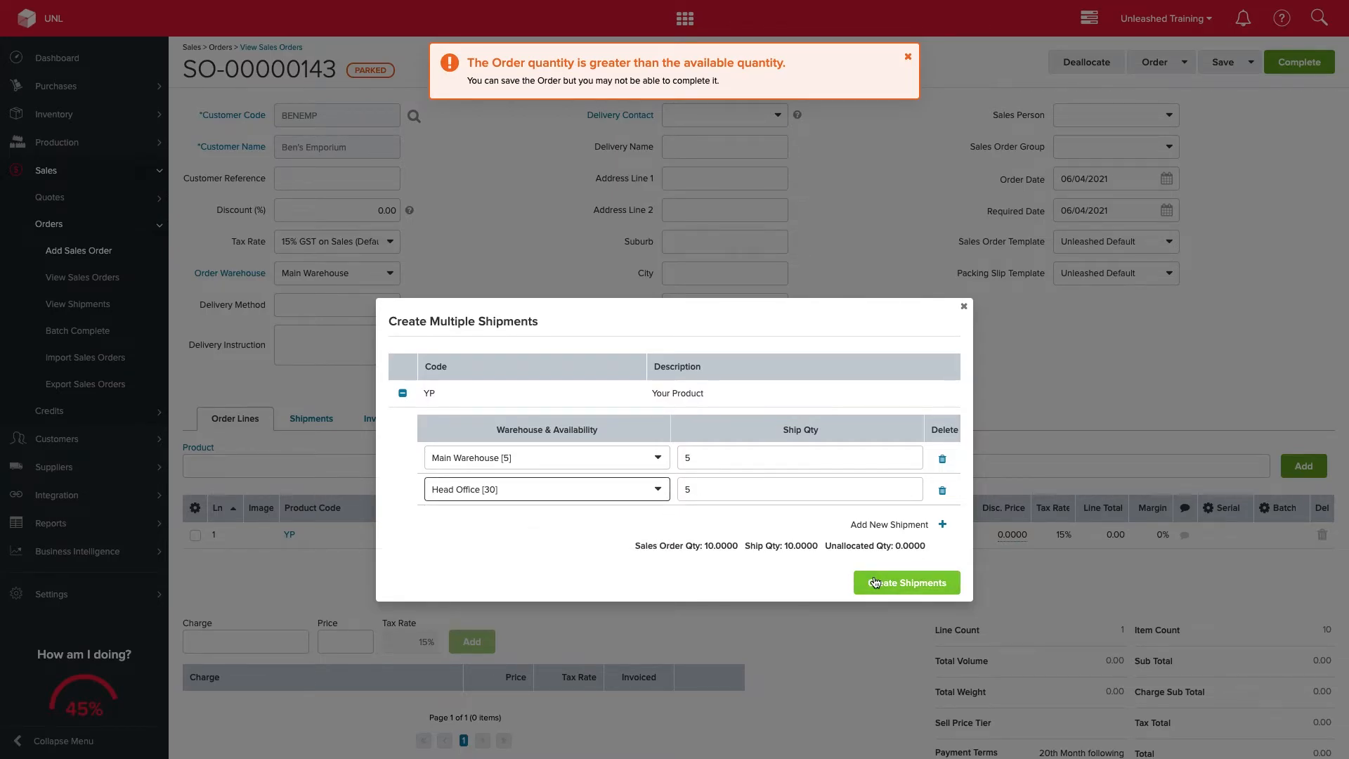
{"action": "left_click", "coordinate": [905, 582]}
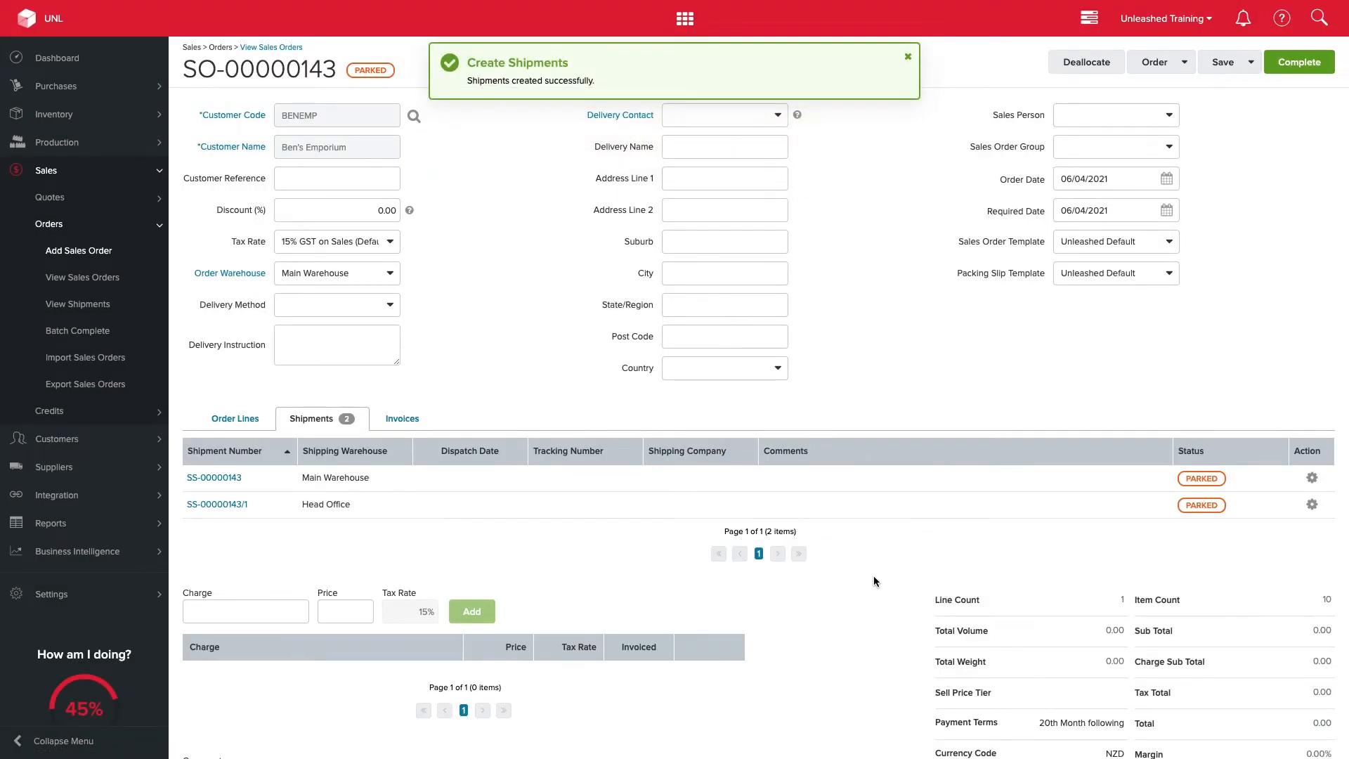
{"action": "left_click", "coordinate": [906, 56]}
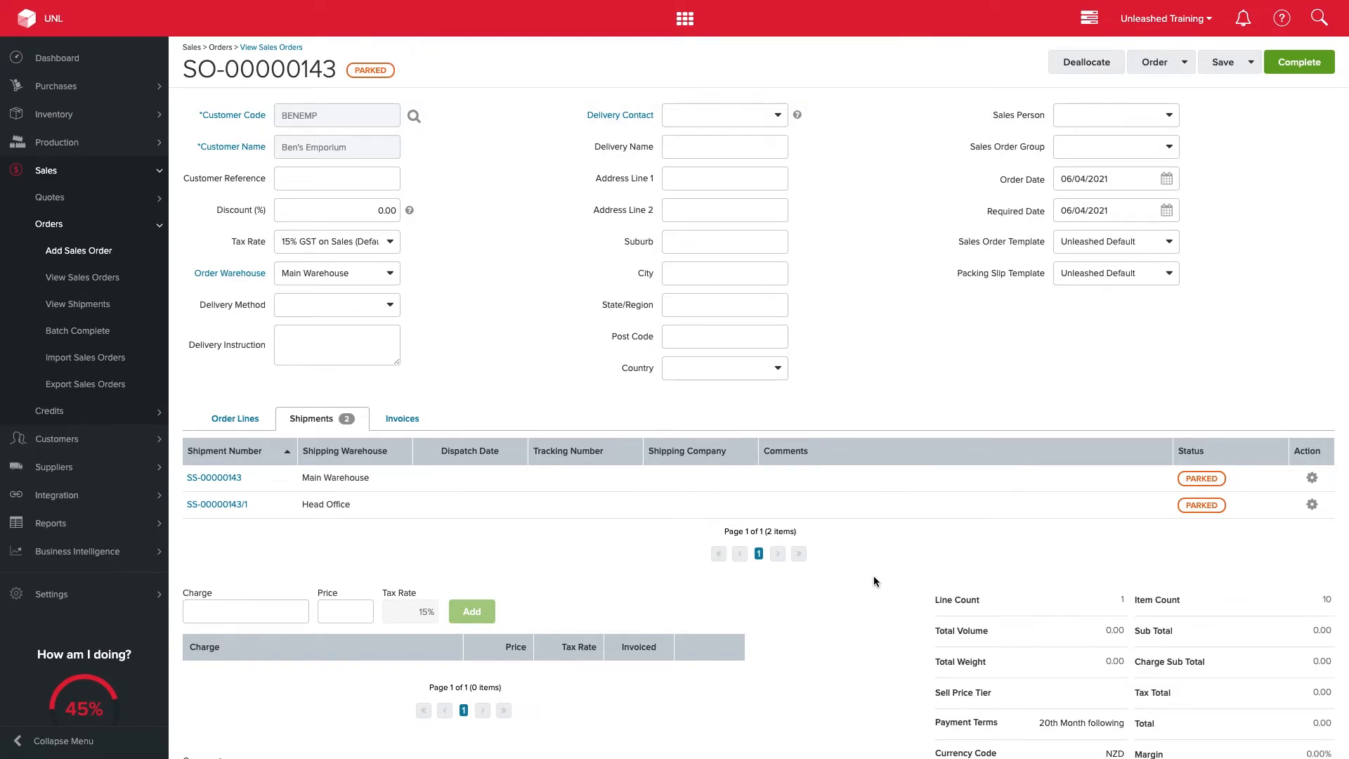
Show the online Help Center for this page
{"action": "left_click", "coordinate": [1282, 18]}
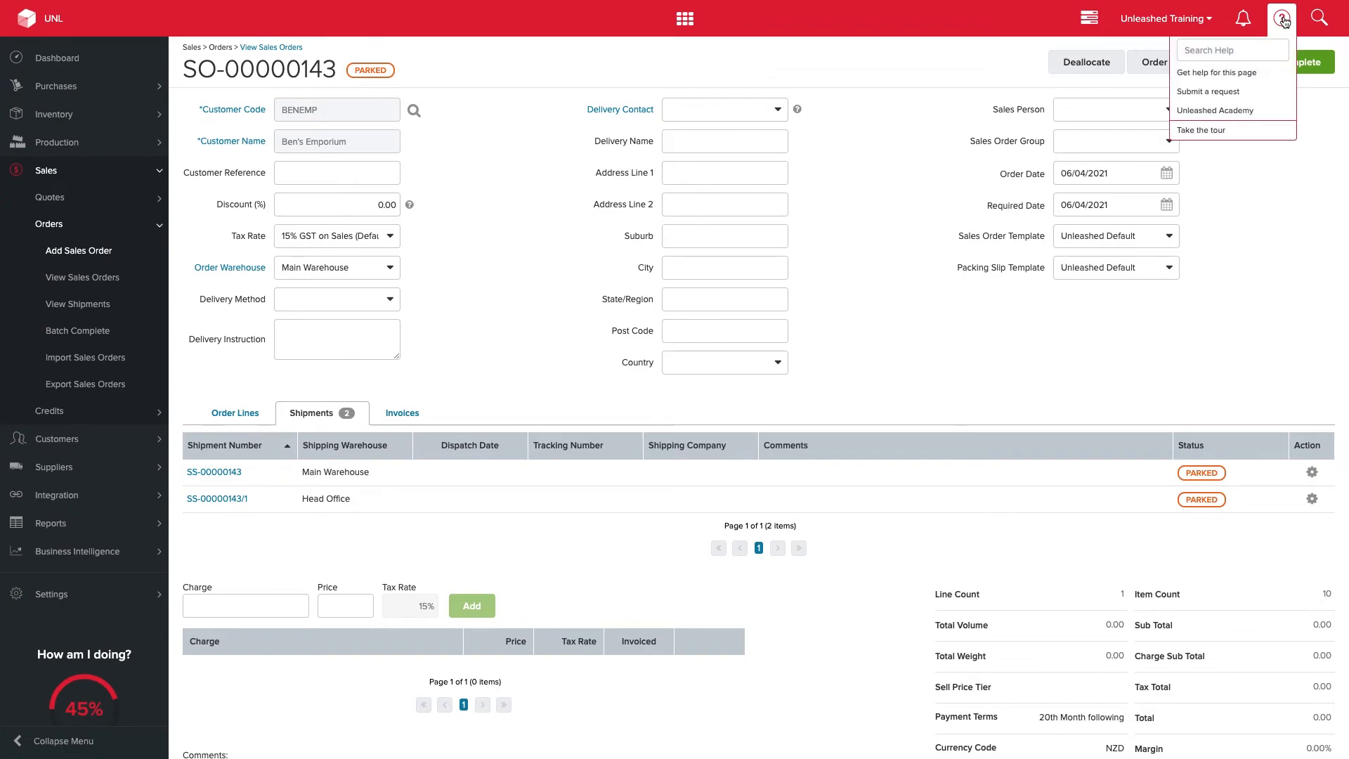
{"action": "left_click", "coordinate": [1215, 72]}
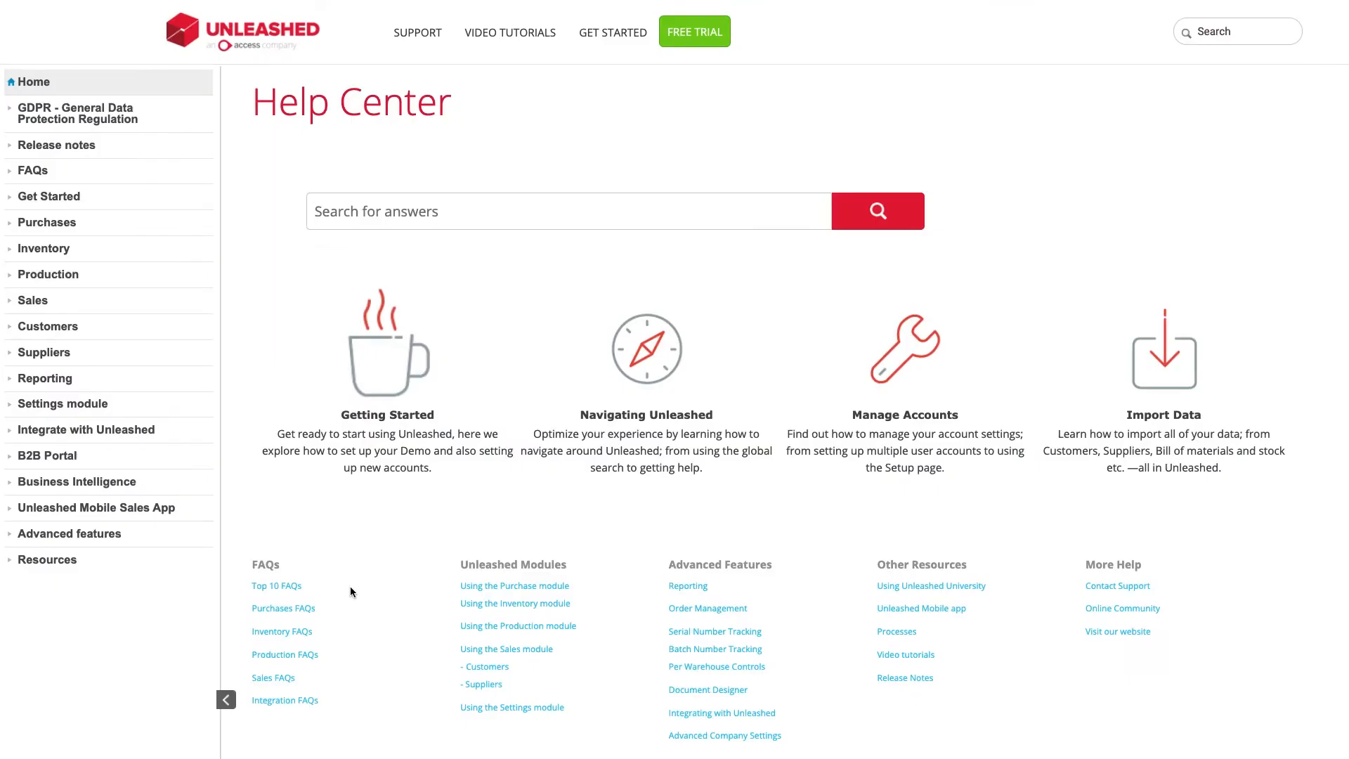